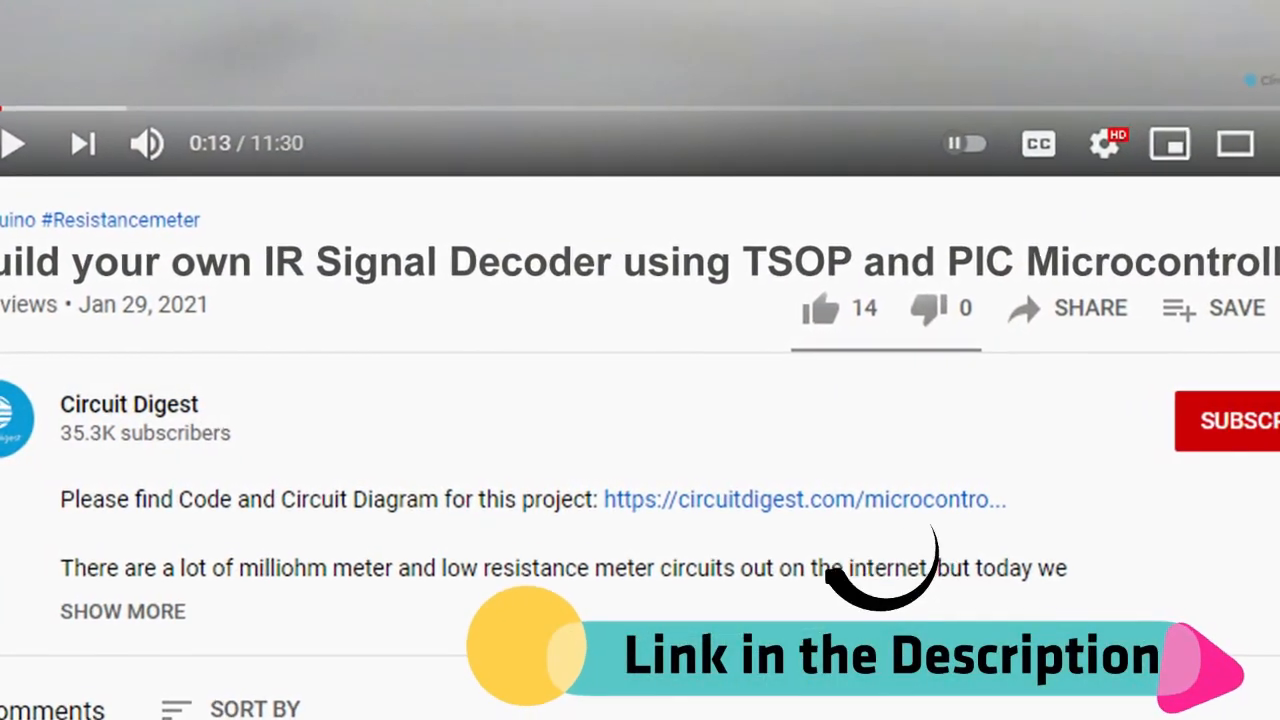
Open the IR Signal Decoder article from the description link and scroll to the Complete Code listing.
left_click(805, 499)
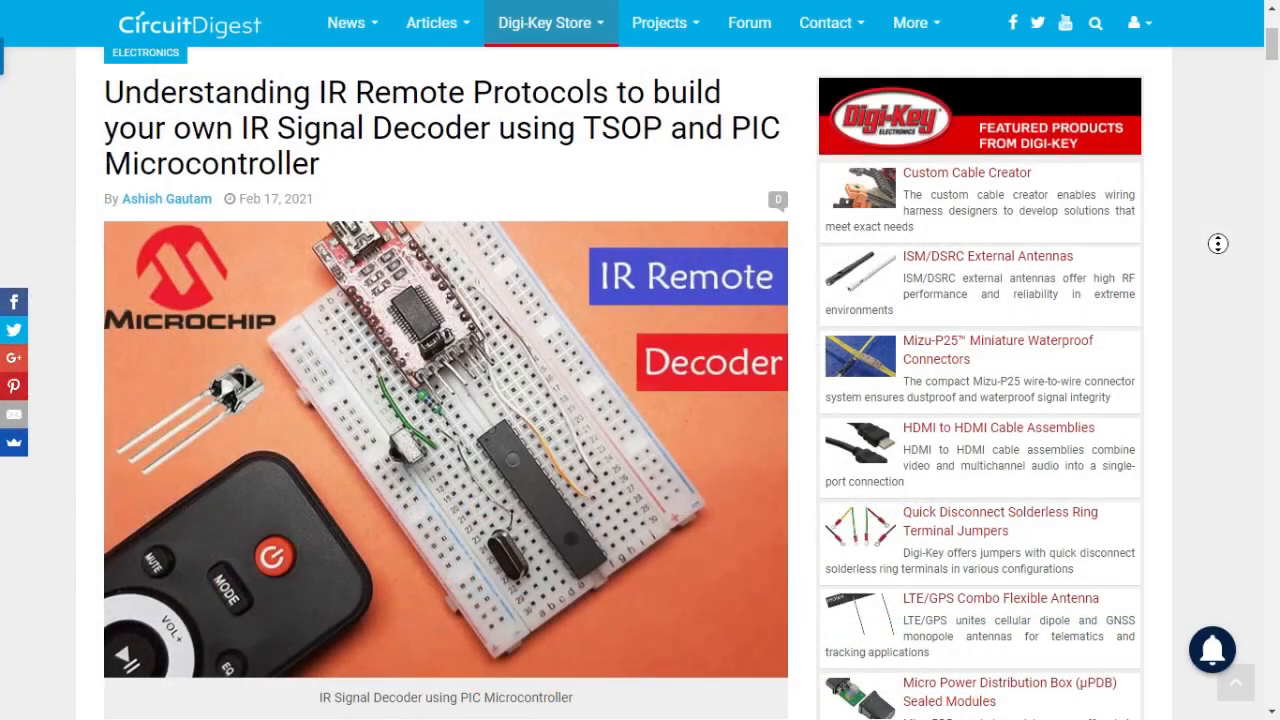
scroll("down", 3)
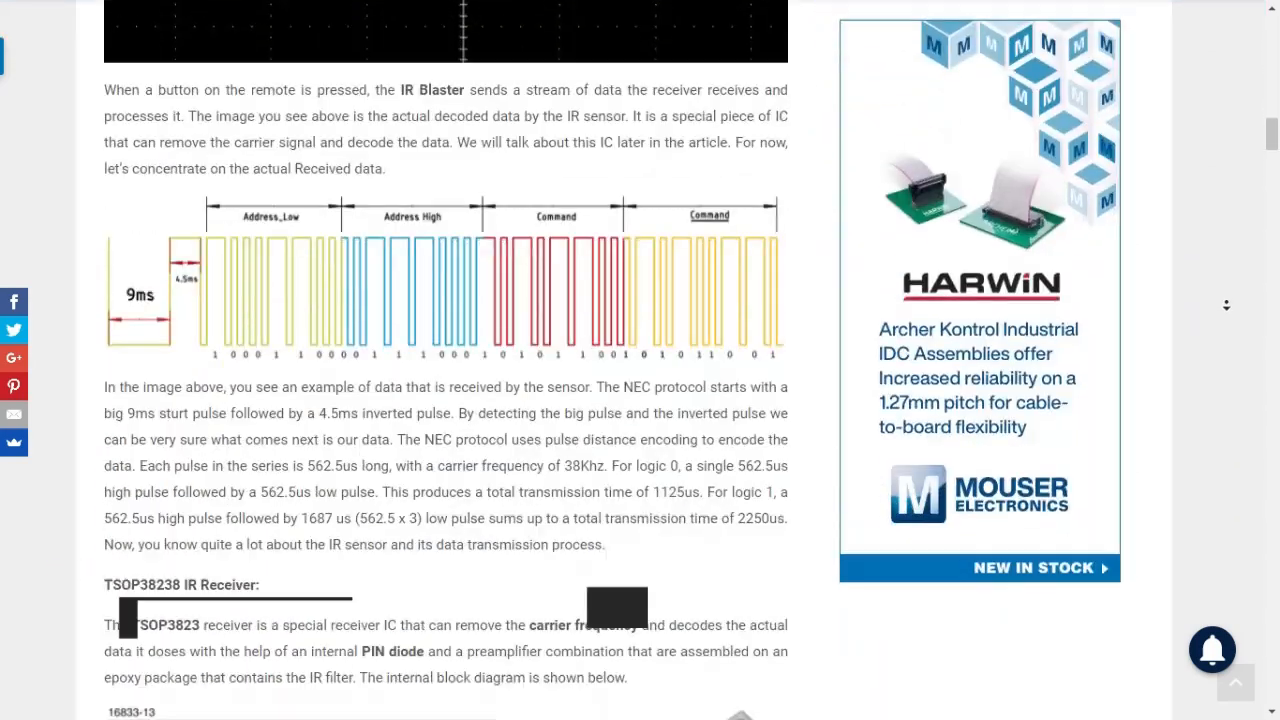
scroll("down", 3)
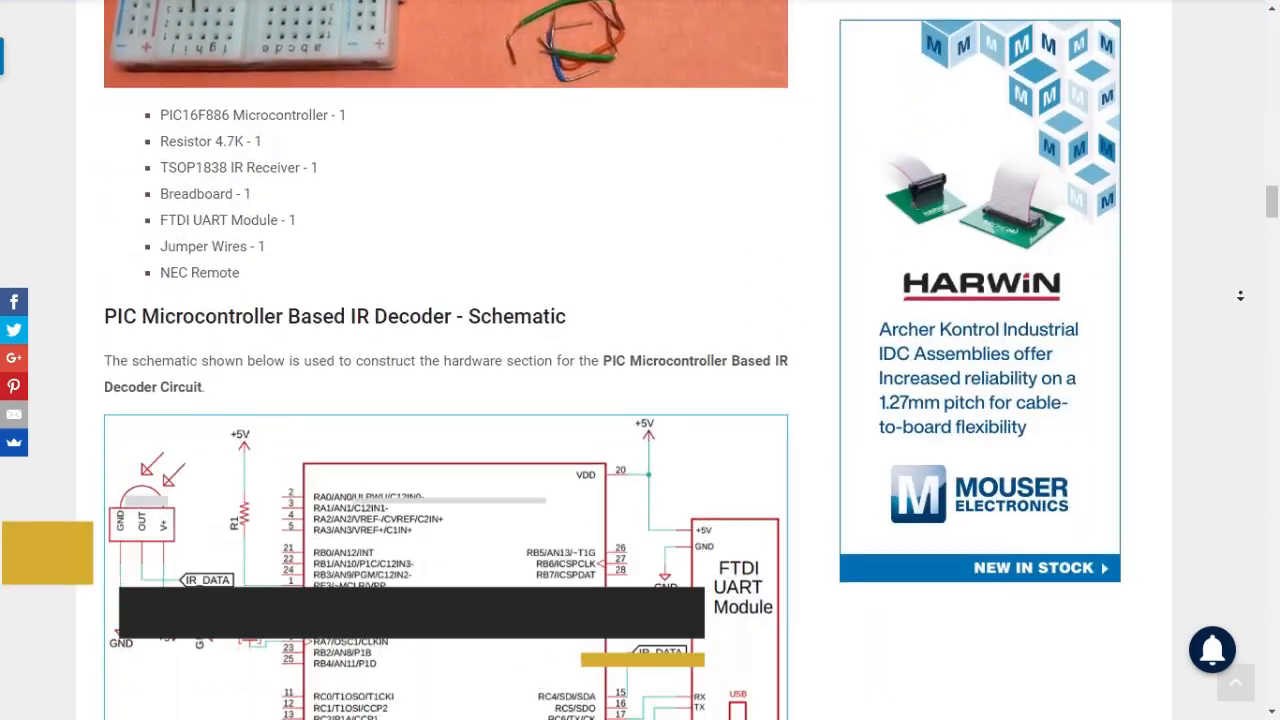
scroll("down", 3)
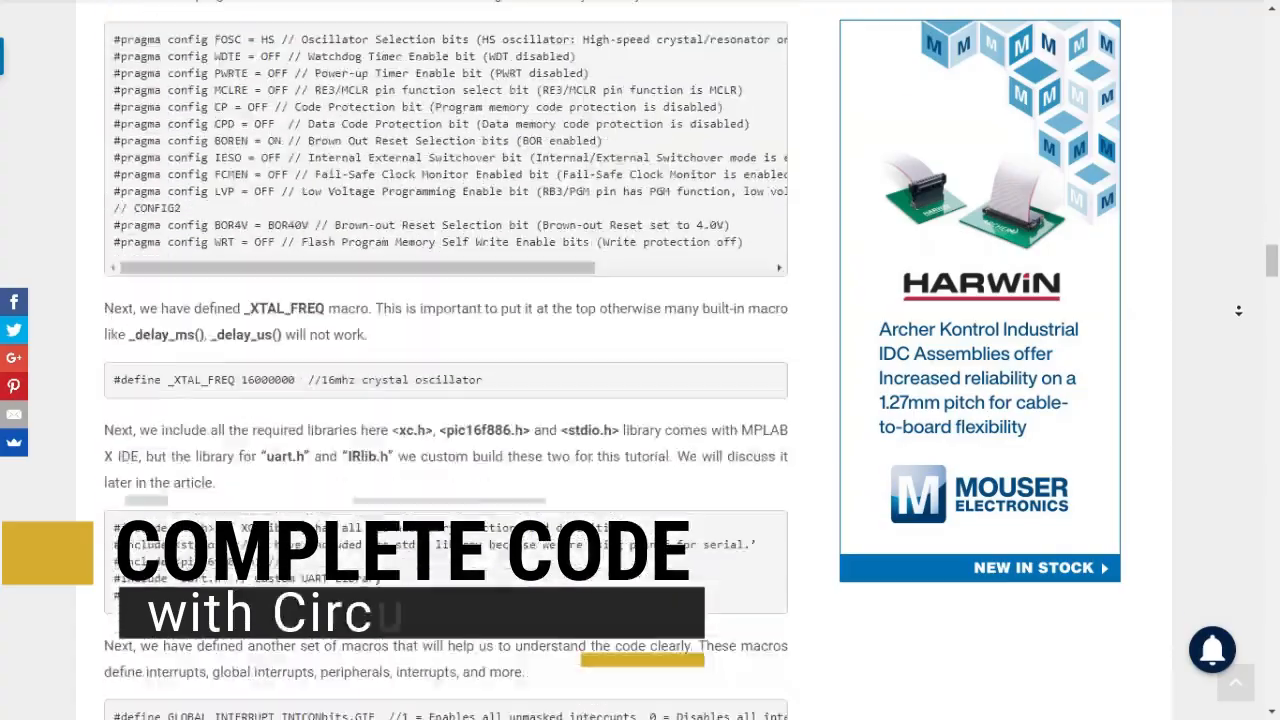
scroll("down", 3)
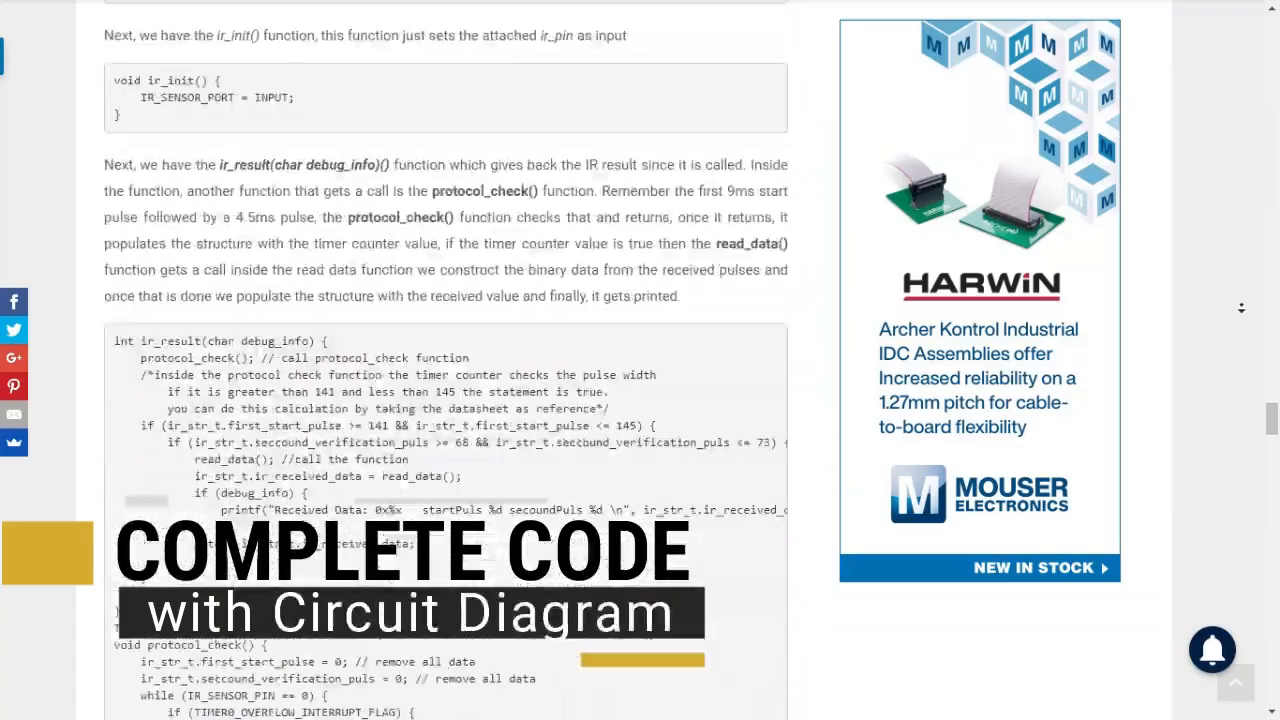
scroll("down", 3)
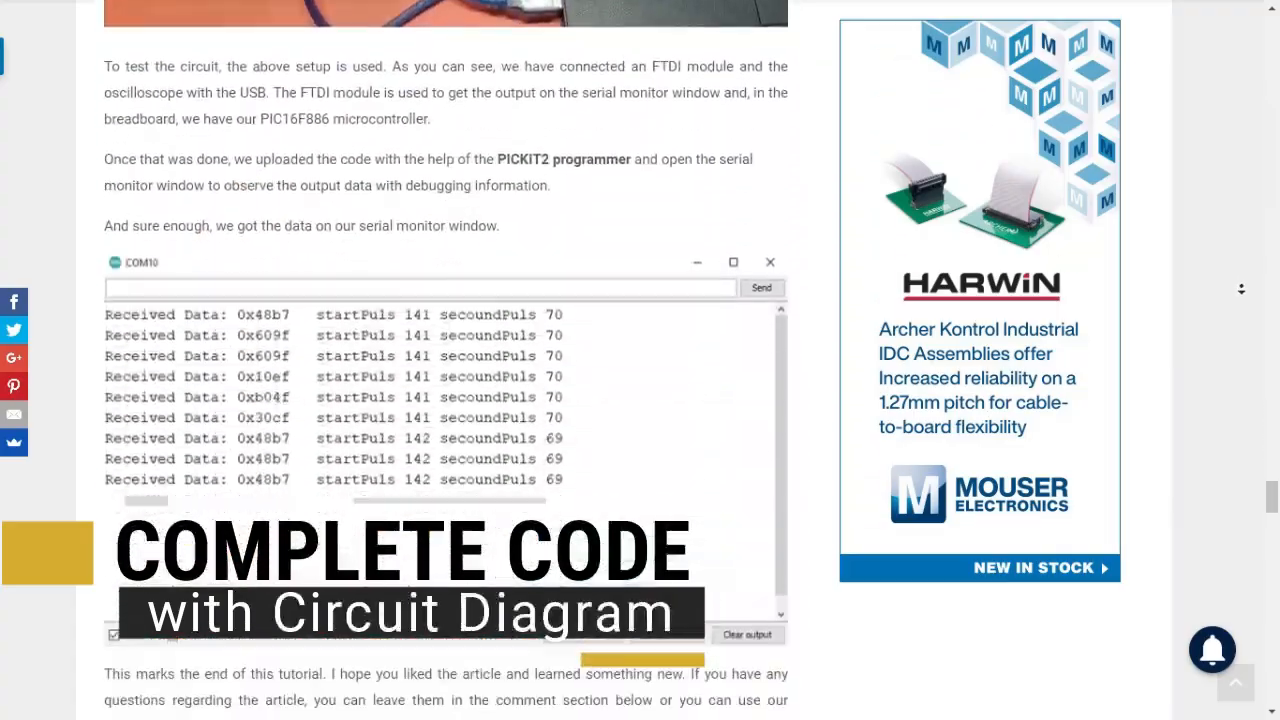
scroll("down", 3)
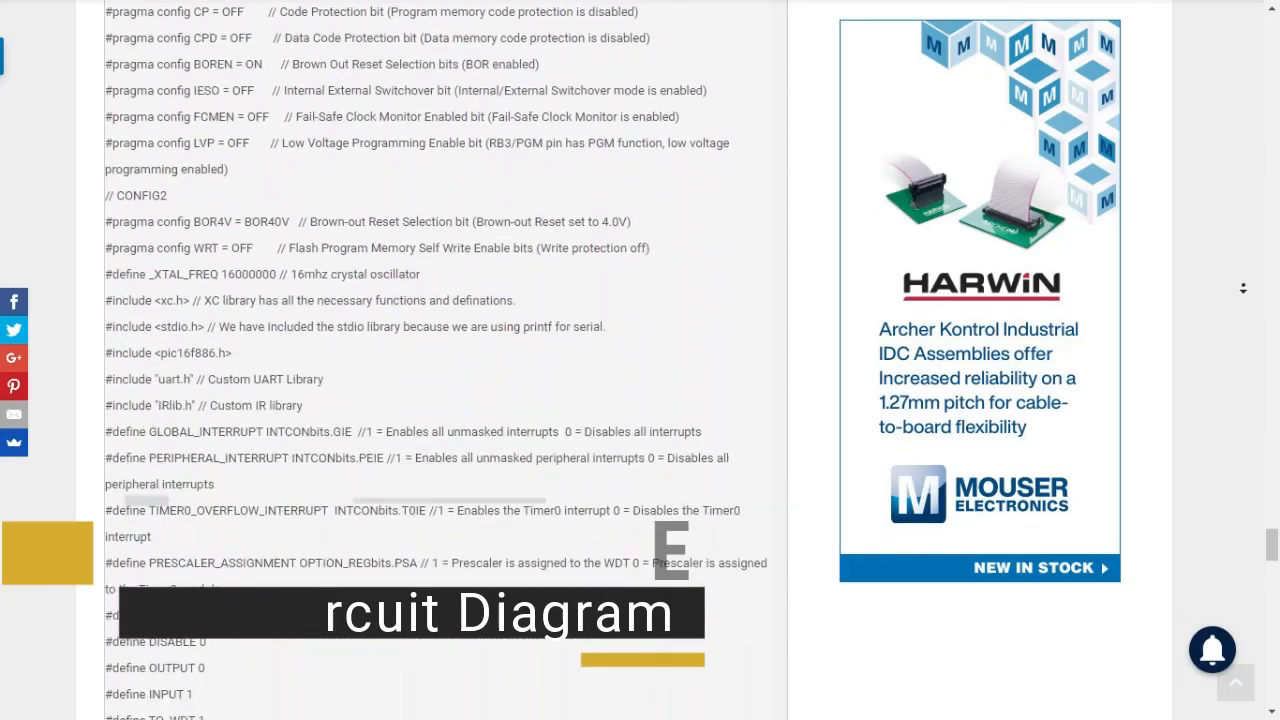